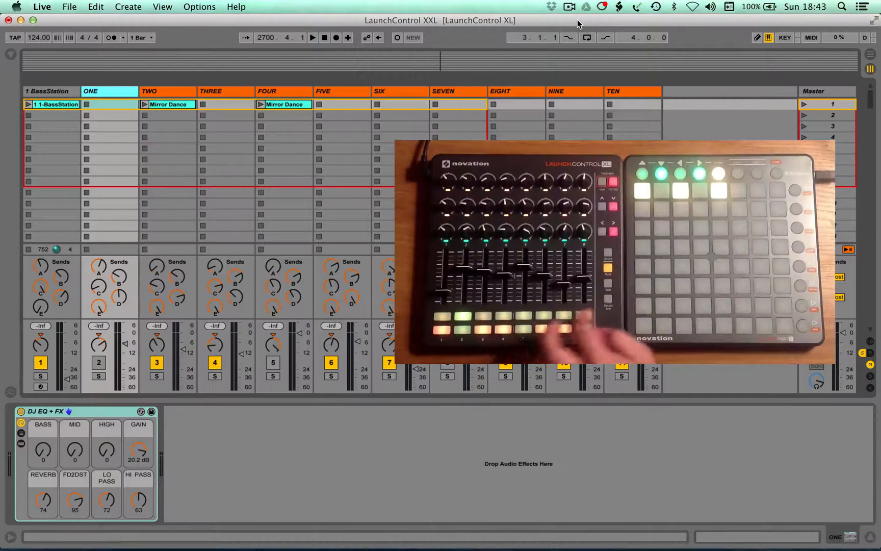
View the Link/MIDI preferences listing Launchpad and Launch Control XL surfaces and ports
click(40, 376)
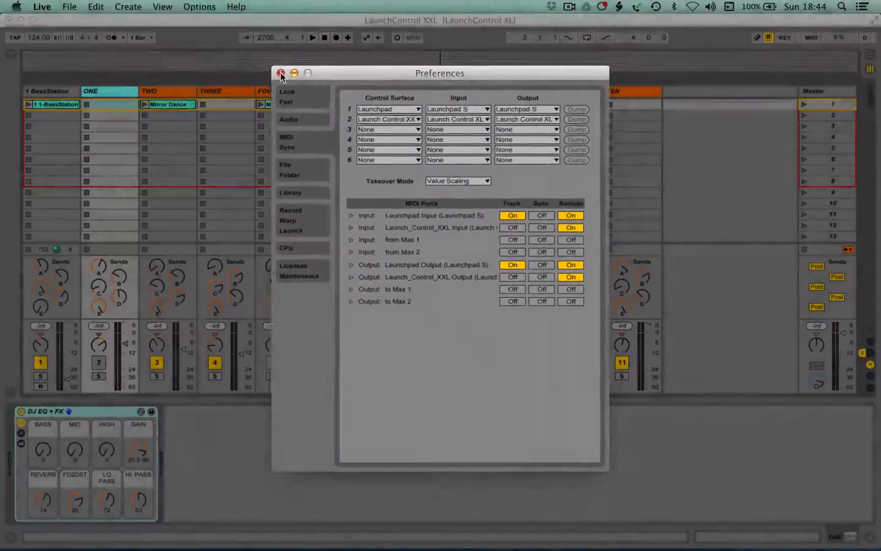
Close Preferences, tweak track ONE's DJ EQ + FX from the controller, and select track FOUR
click(281, 73)
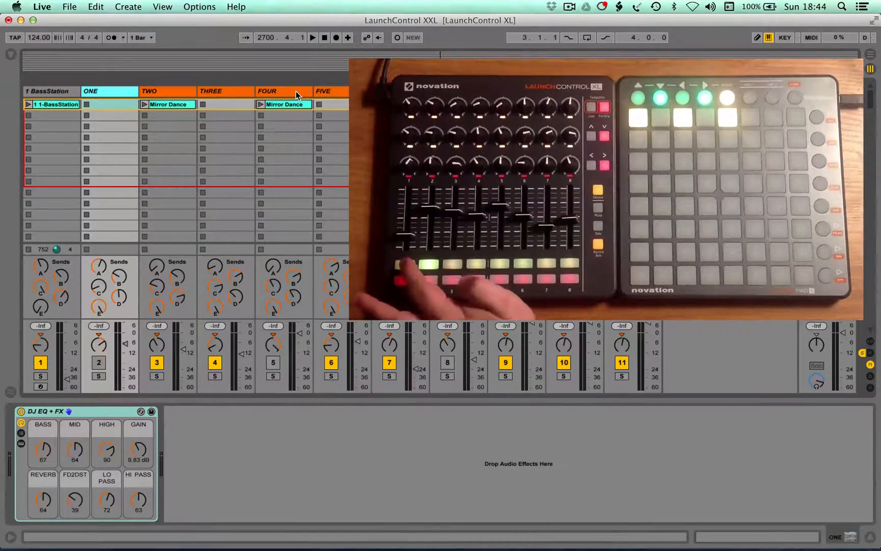
click(51, 91)
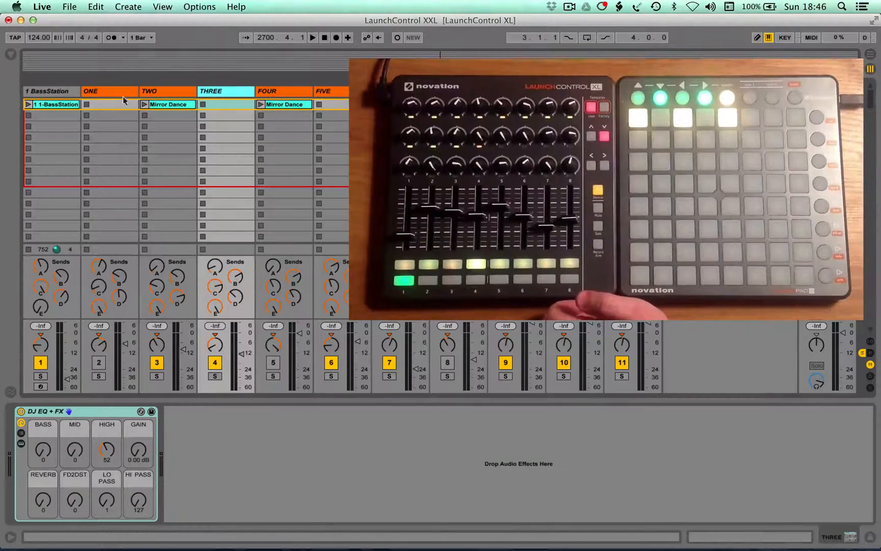
Select the 1 BassStation track to show its BassStation synth and Swirl effect devices
click(50, 91)
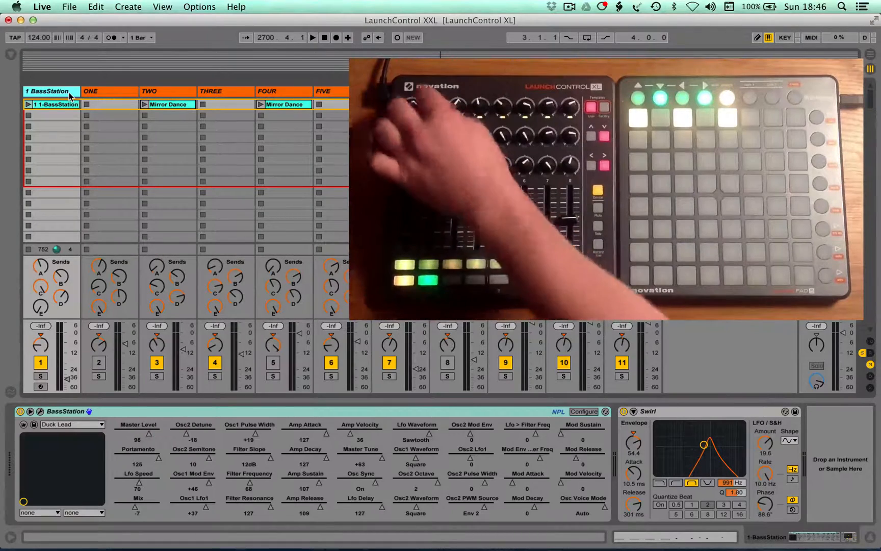